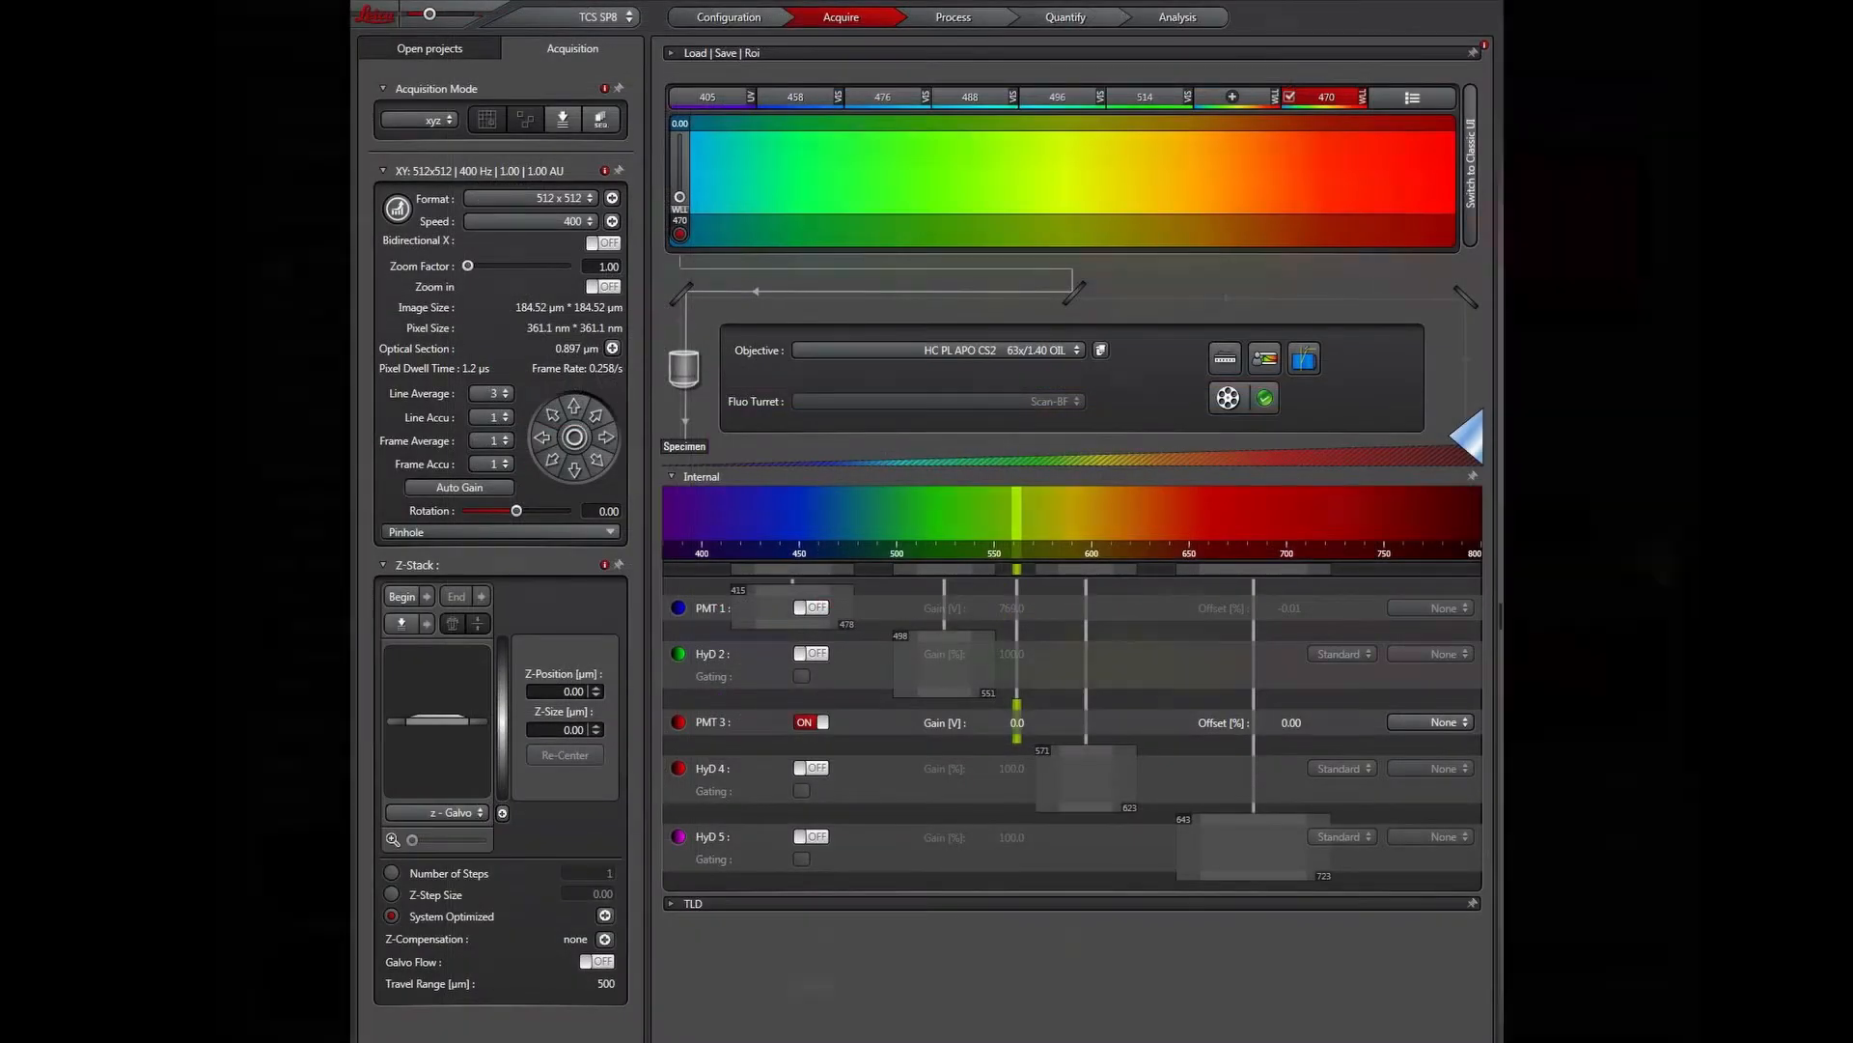
Show the objective list in the beam path panel, from 10x dry to 100x oil, with 63x/1.40 oil selected.
left_click(728, 17)
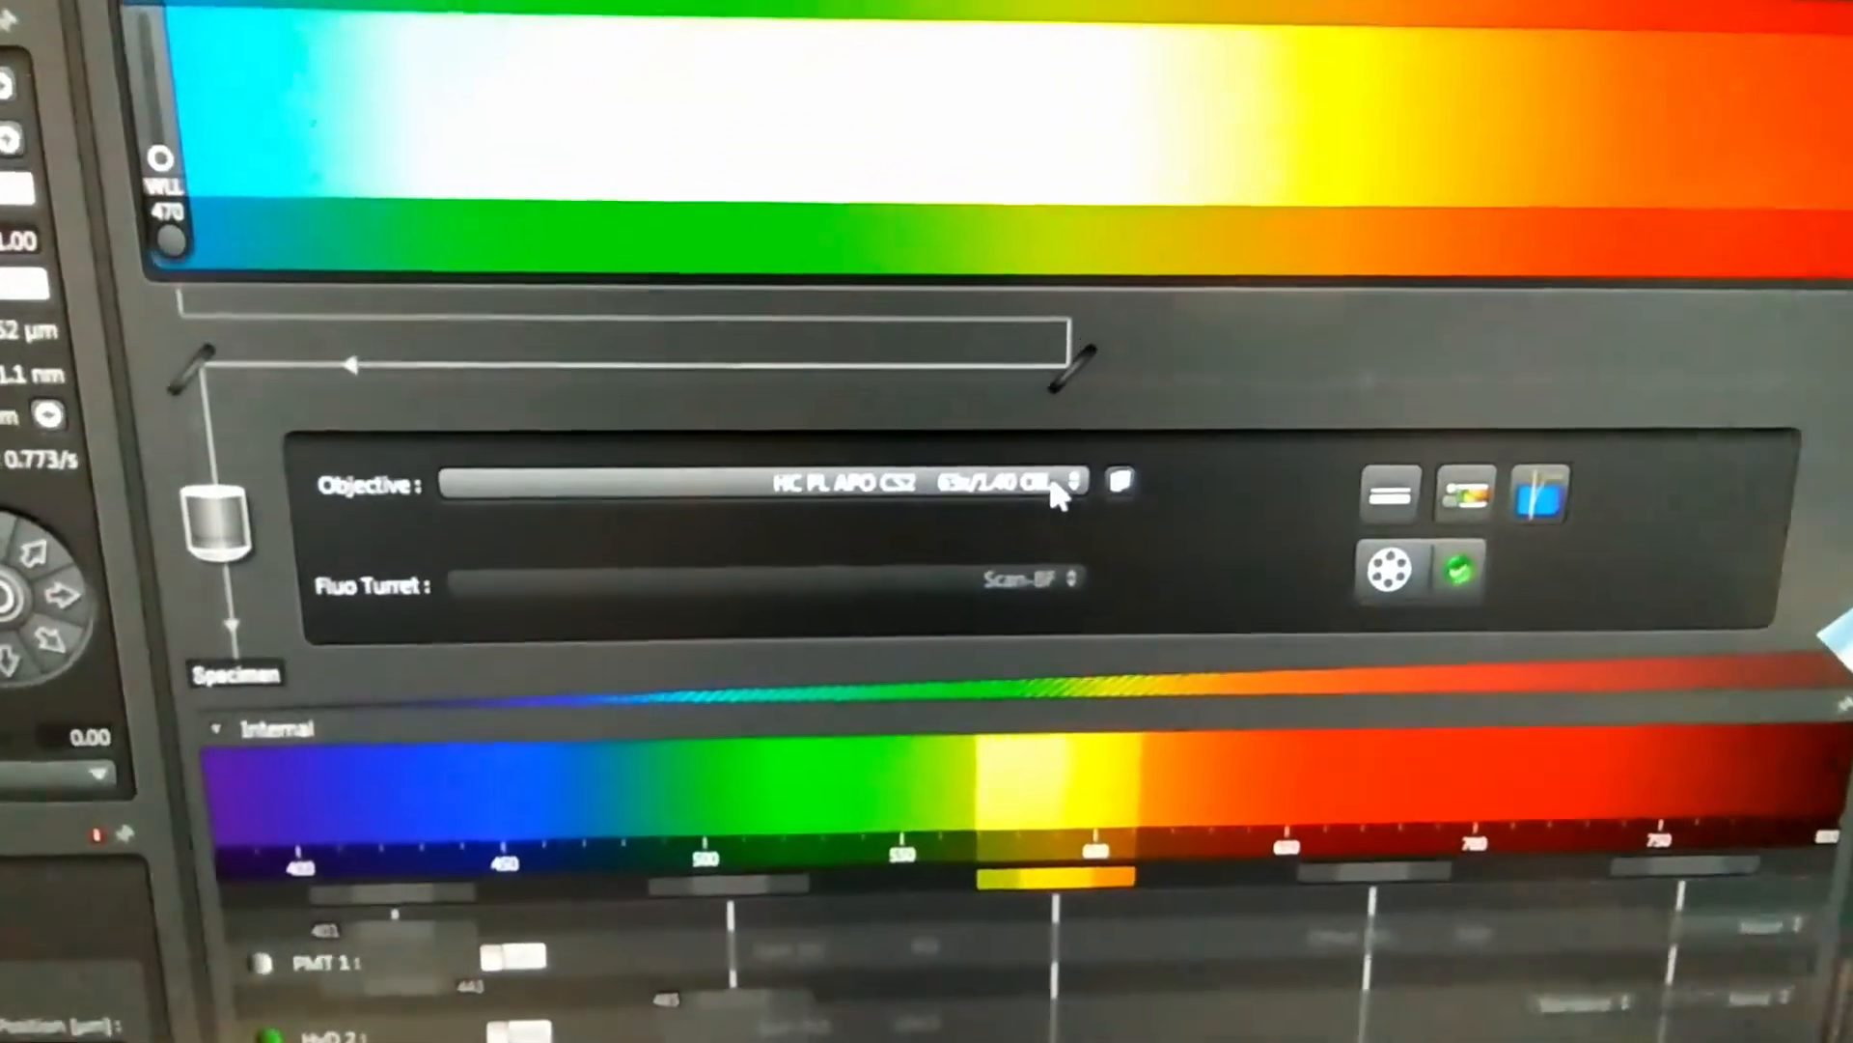
left_click(1052, 488)
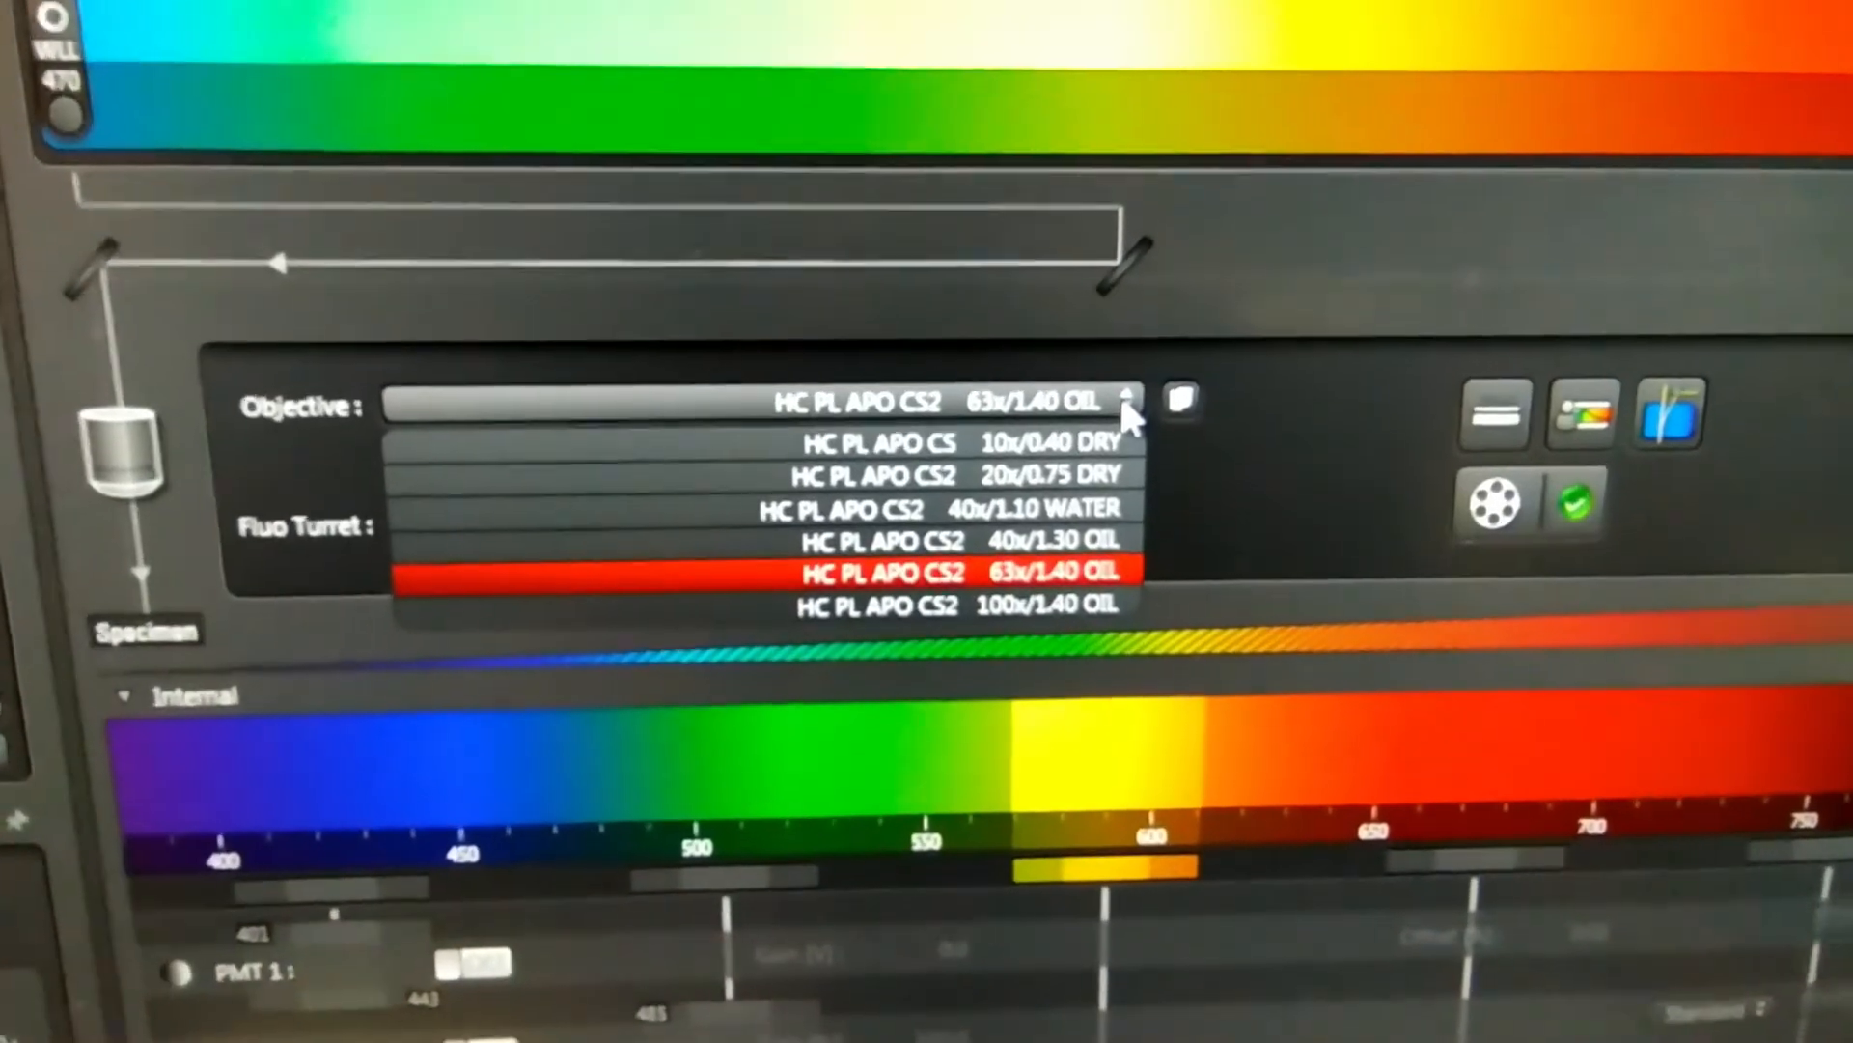